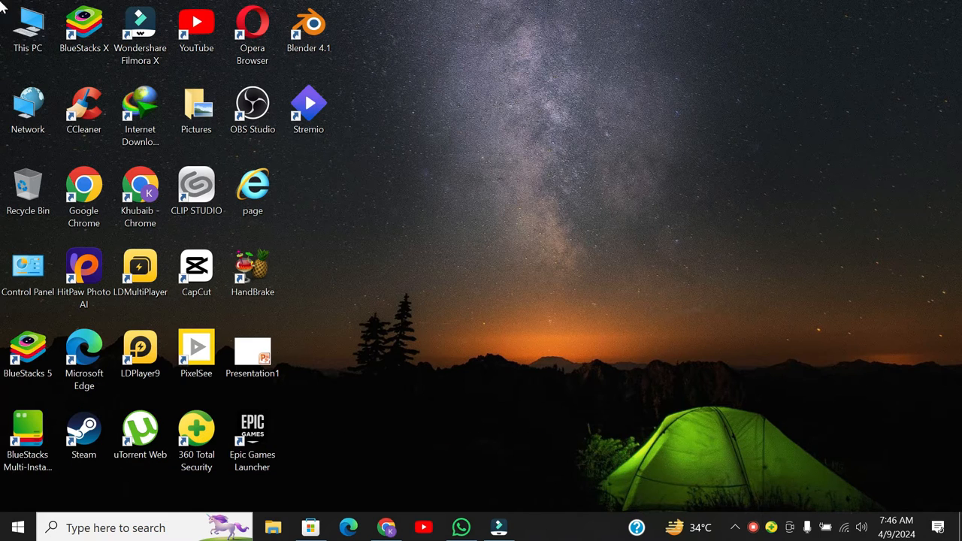
pyautogui.moveTo(784, 6)
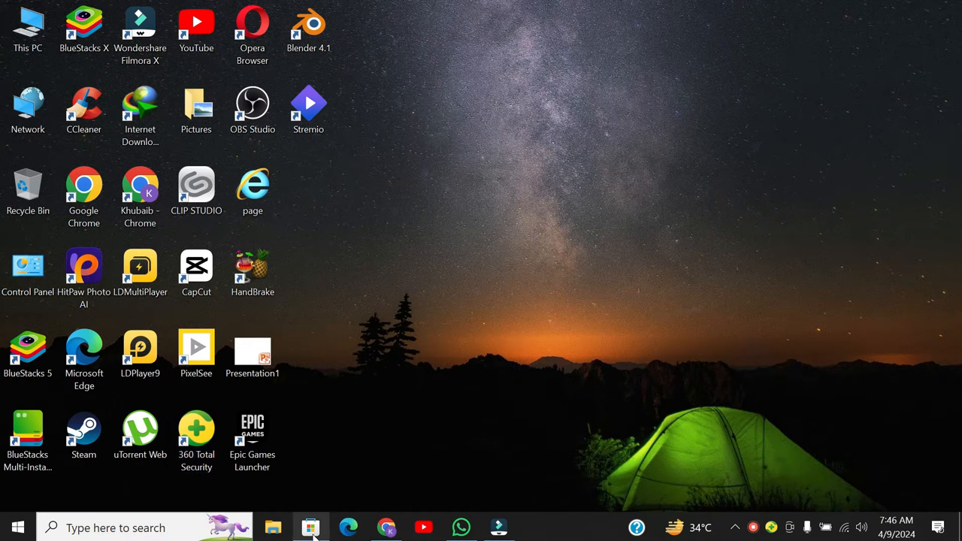
# Step: Search Microsoft Store for 'whatsapp' and bring up the WhatsApp app page showing it installed
pyautogui.click(310, 526)
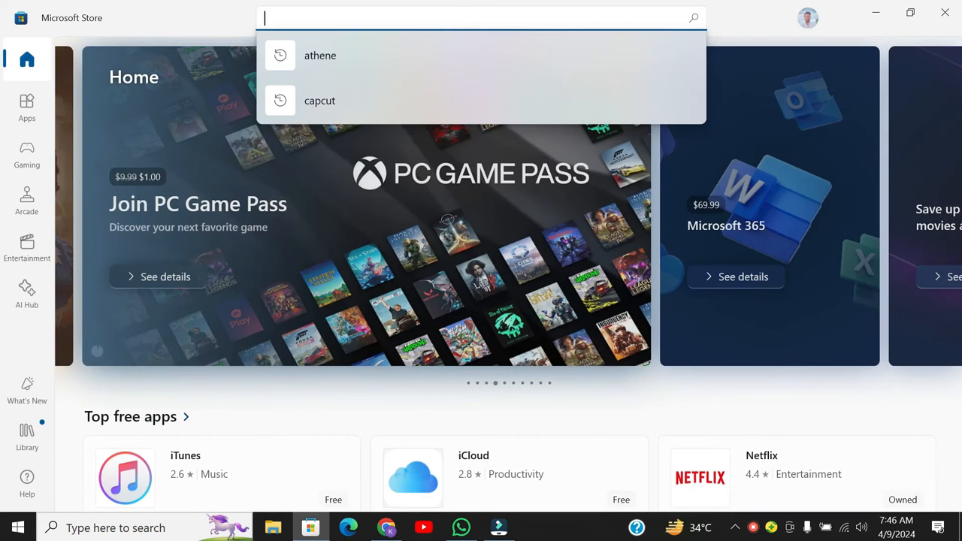
pyautogui.write('what')
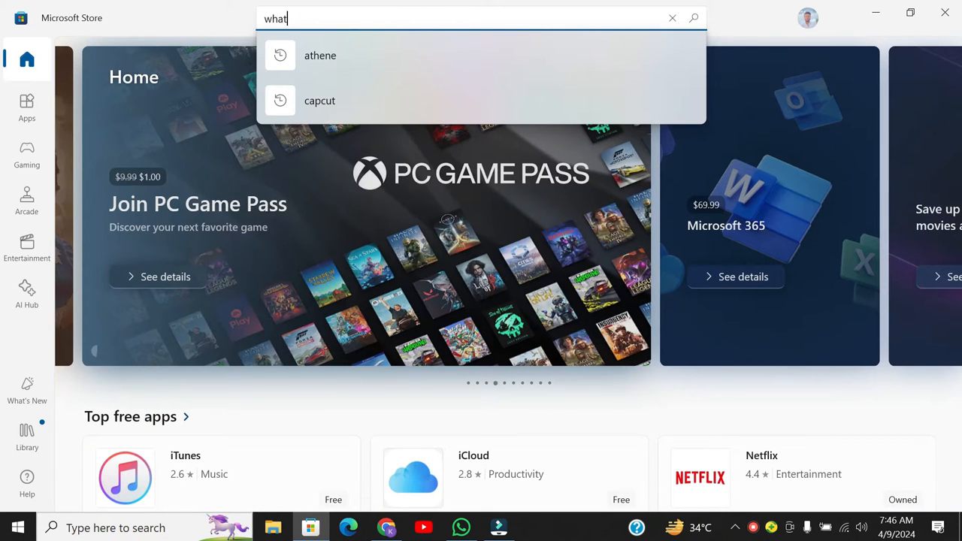
pyautogui.write('sapp')
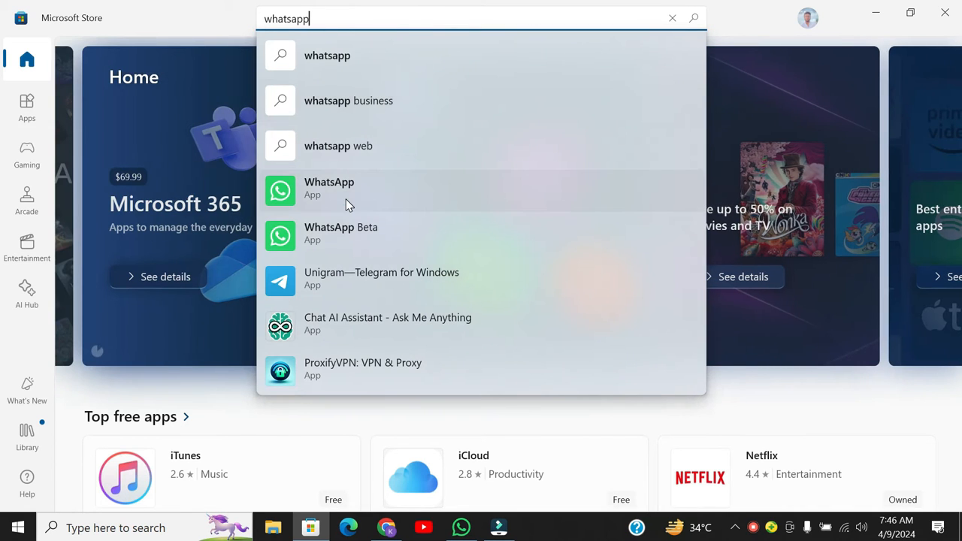
pyautogui.click(329, 188)
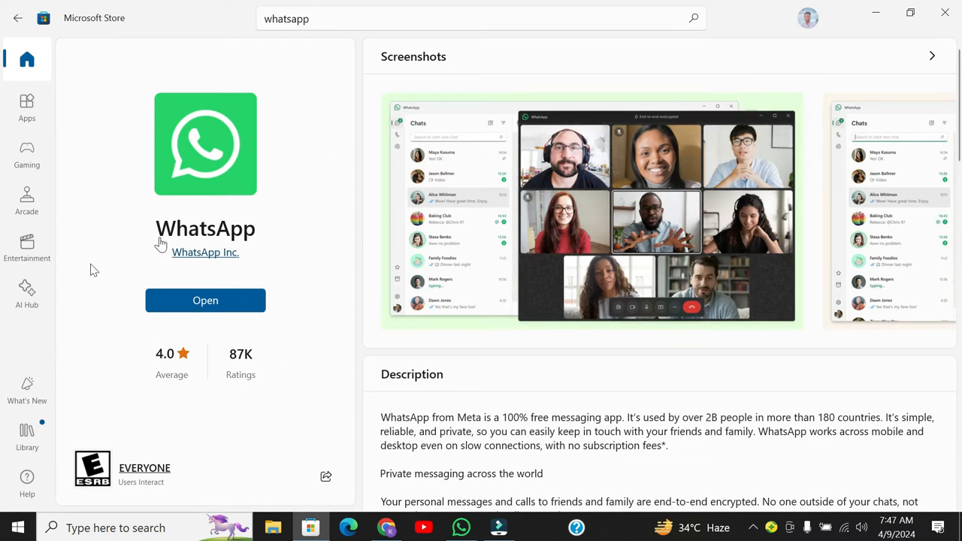
pyautogui.moveTo(875, 12)
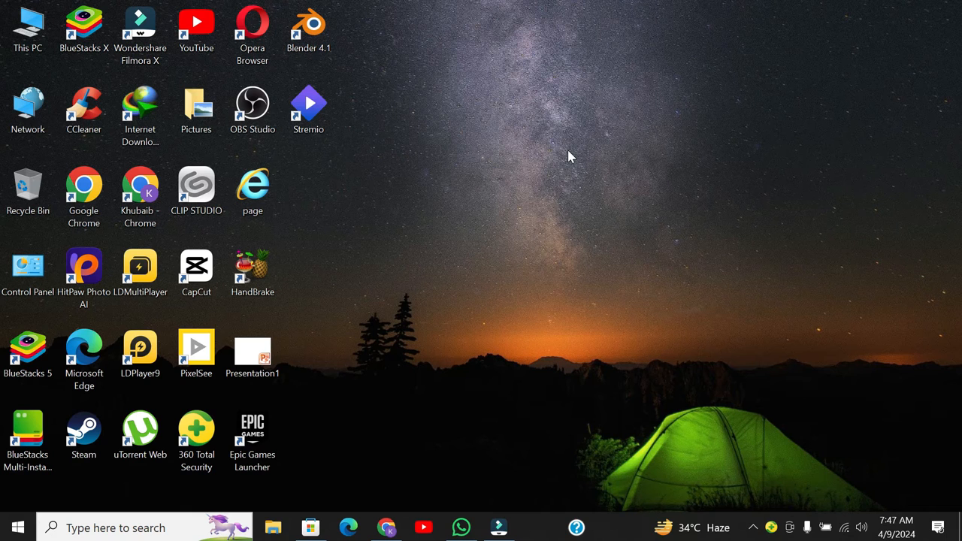
pyautogui.moveTo(480, 231)
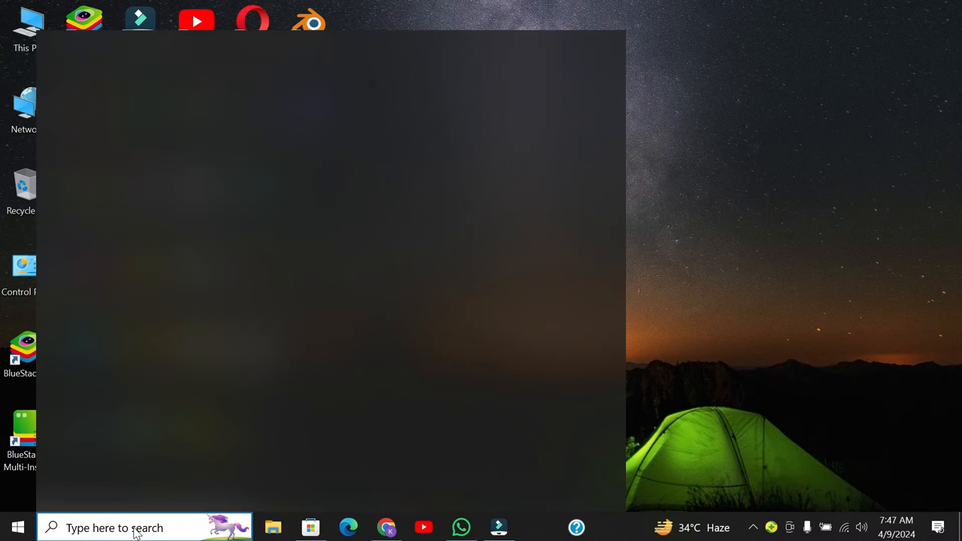
# Step: Run the 'wsreset' Store cache reset tool from Windows Search
pyautogui.write('wsres')
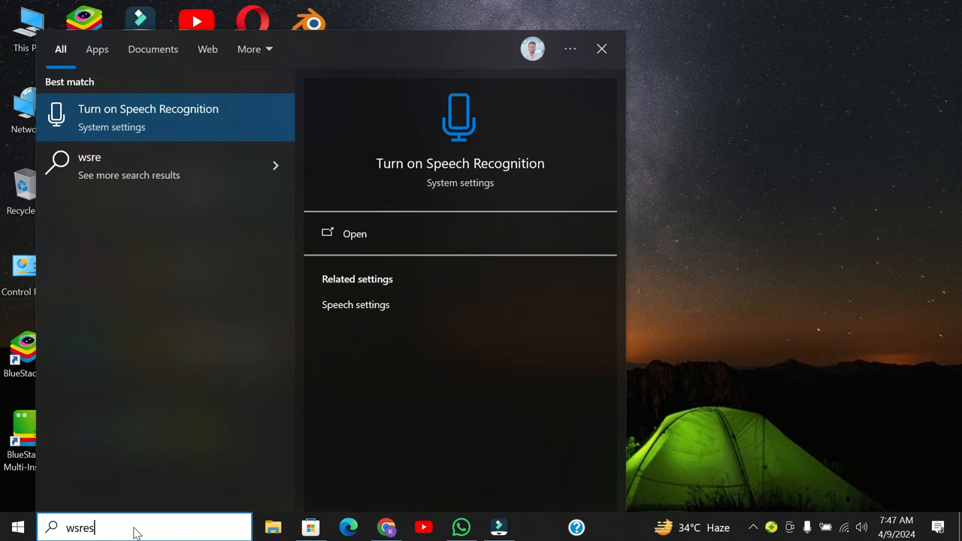
pyautogui.write('t')
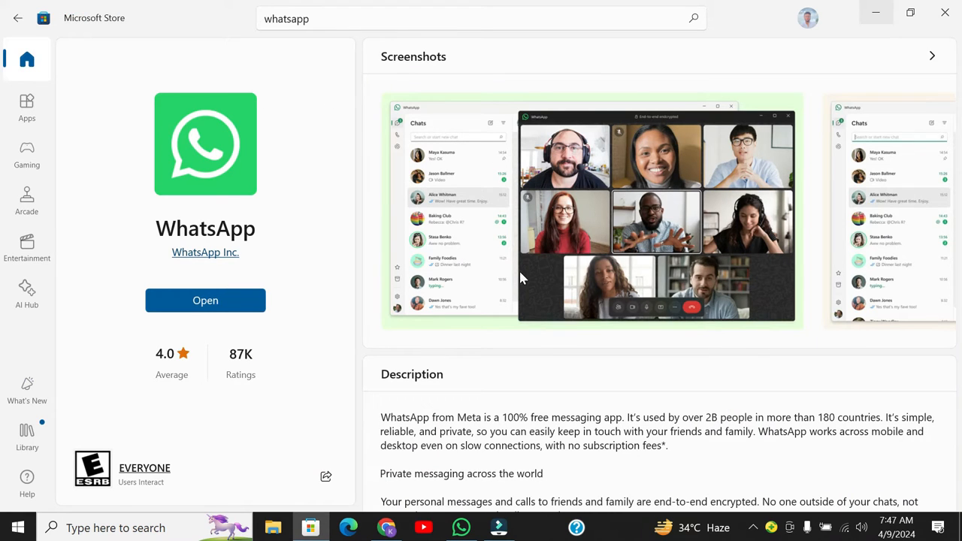
# Step: Put the Microsoft Store window away to leave the desktop showing
pyautogui.click(27, 59)
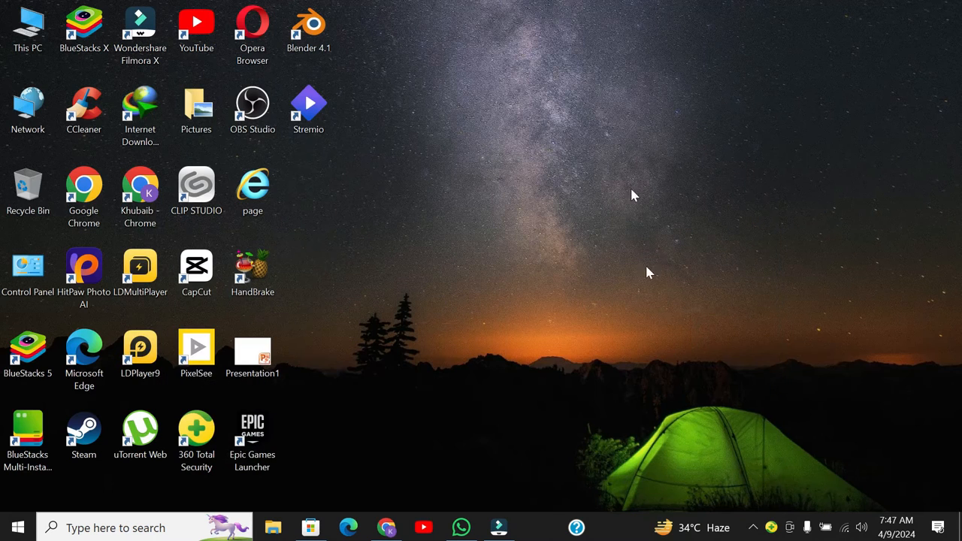
pyautogui.moveTo(688, 460)
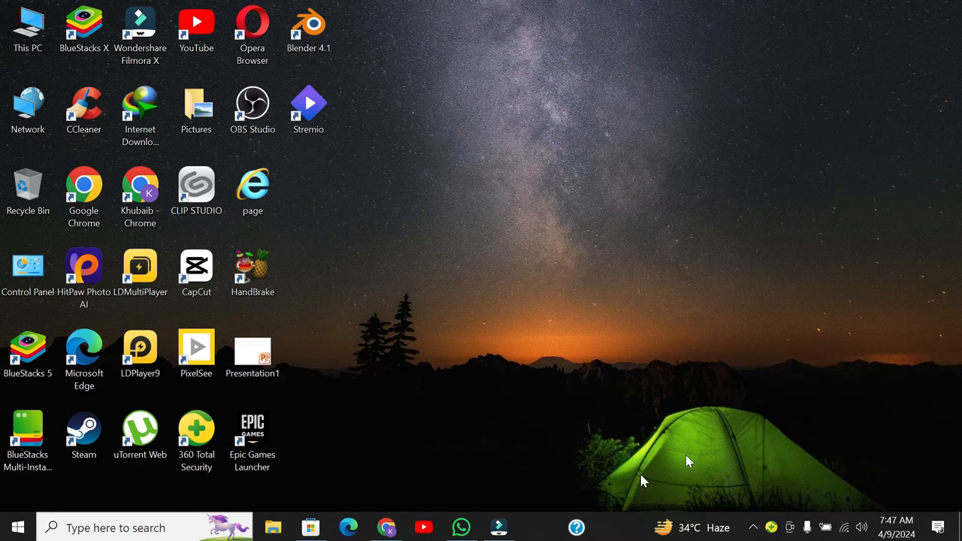
pyautogui.moveTo(423, 423)
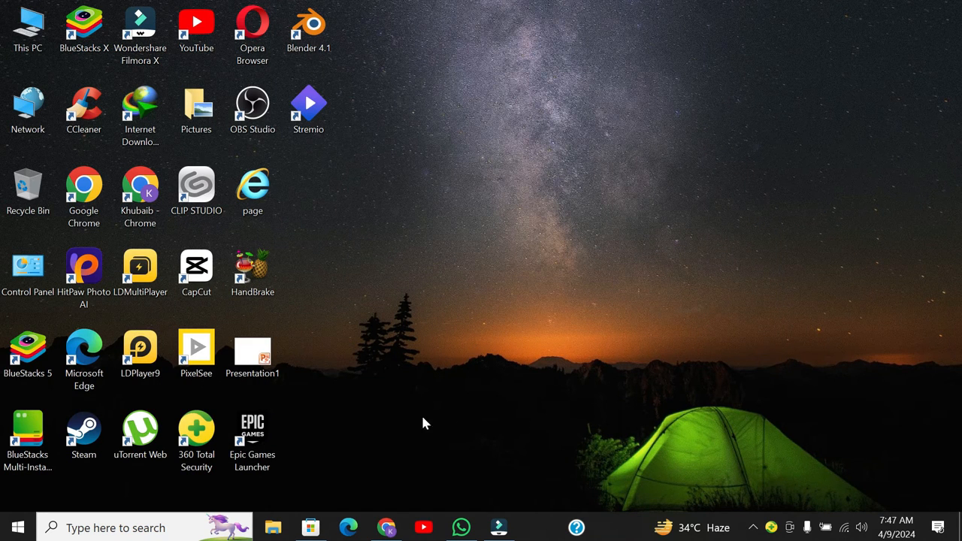
pyautogui.moveTo(472, 276)
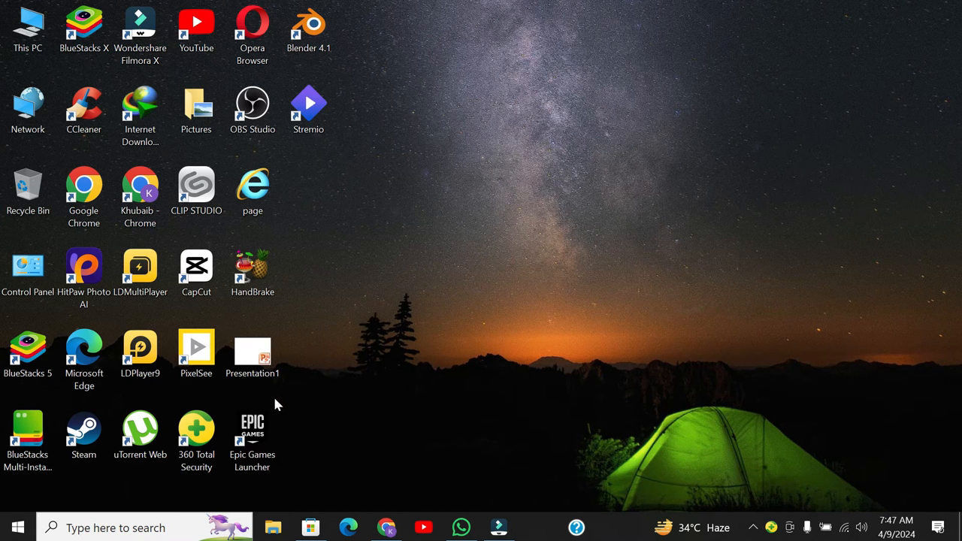
pyautogui.moveTo(18, 526)
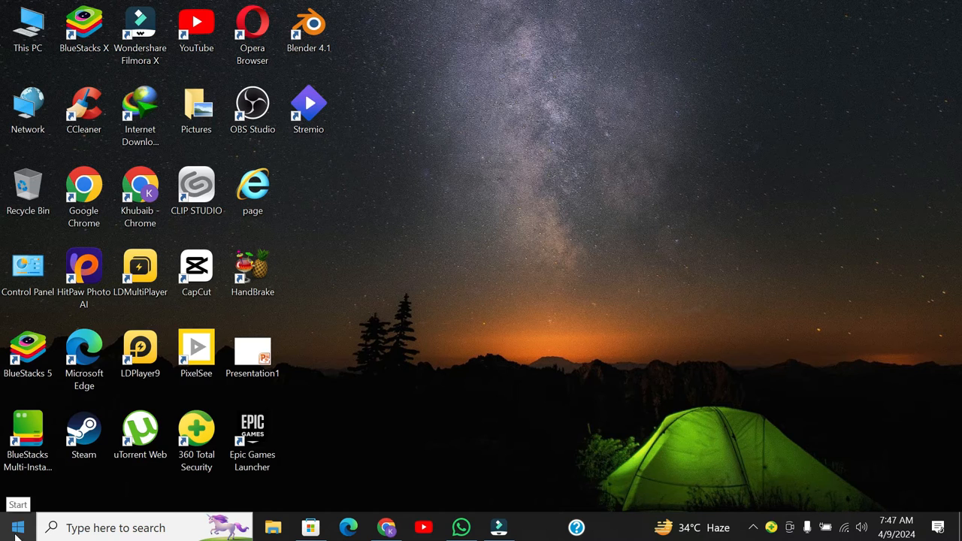
# Step: Launch Windows Settings from the Start button's context menu
pyautogui.rightClick(18, 526)
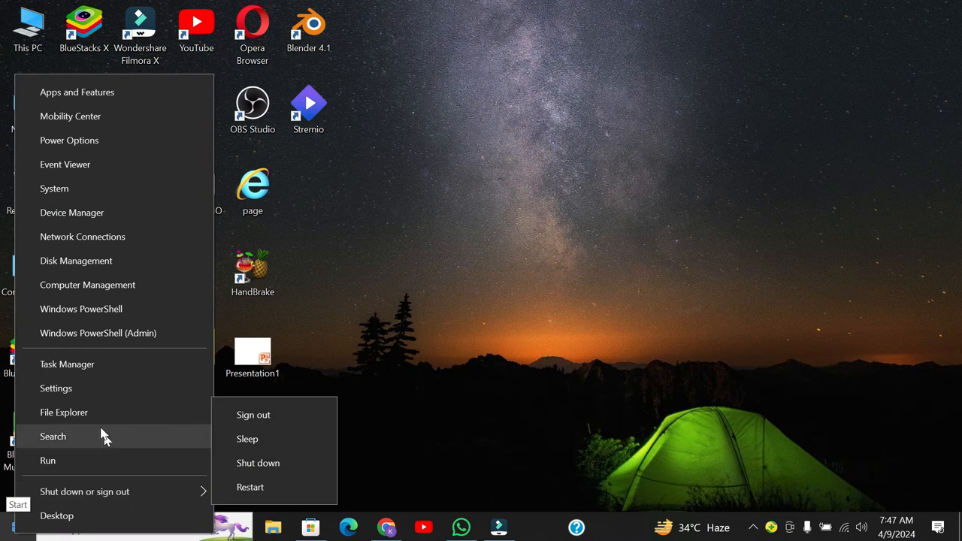
pyautogui.click(55, 388)
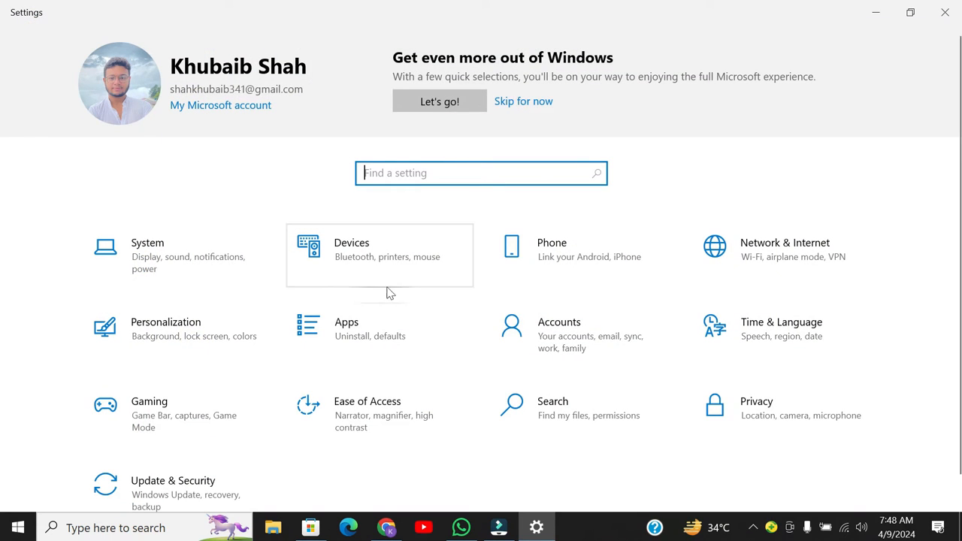
pyautogui.moveTo(347, 340)
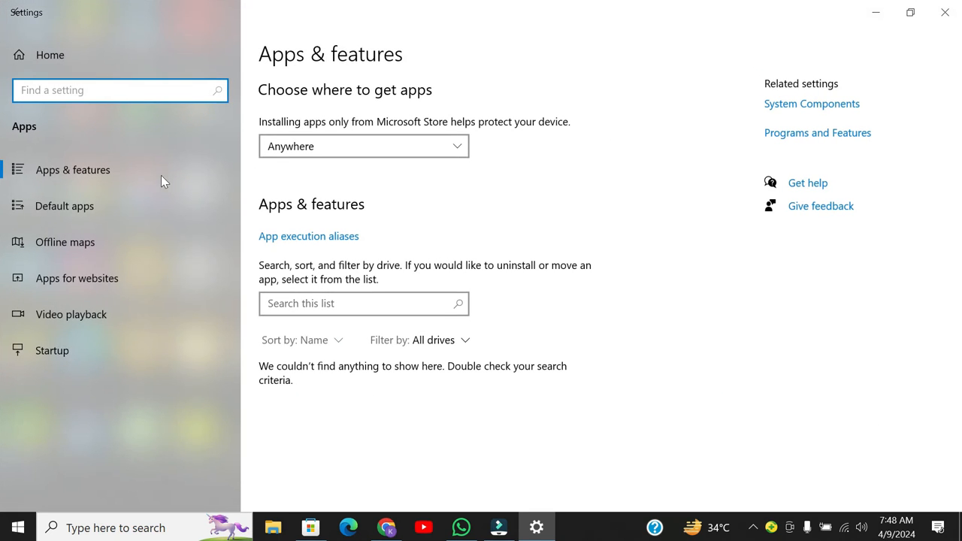
# Step: Load the Apps & features installed-apps list and look through it down past WhatsApp
pyautogui.click(72, 168)
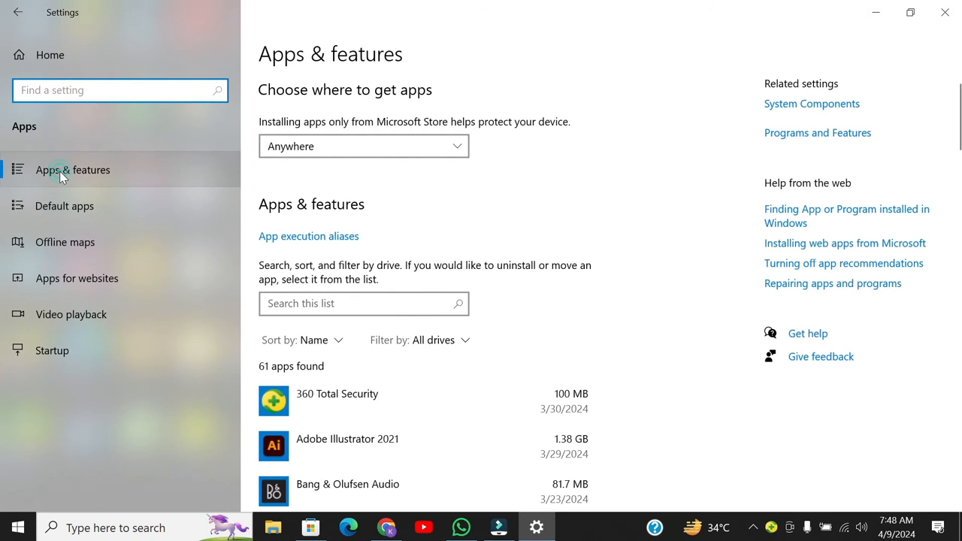
pyautogui.moveTo(481, 397)
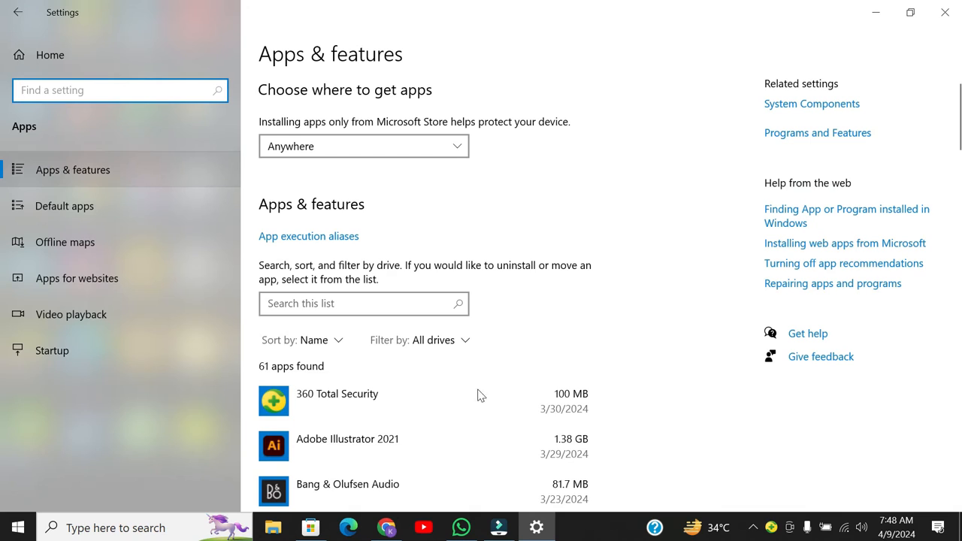
pyautogui.scroll(-3)
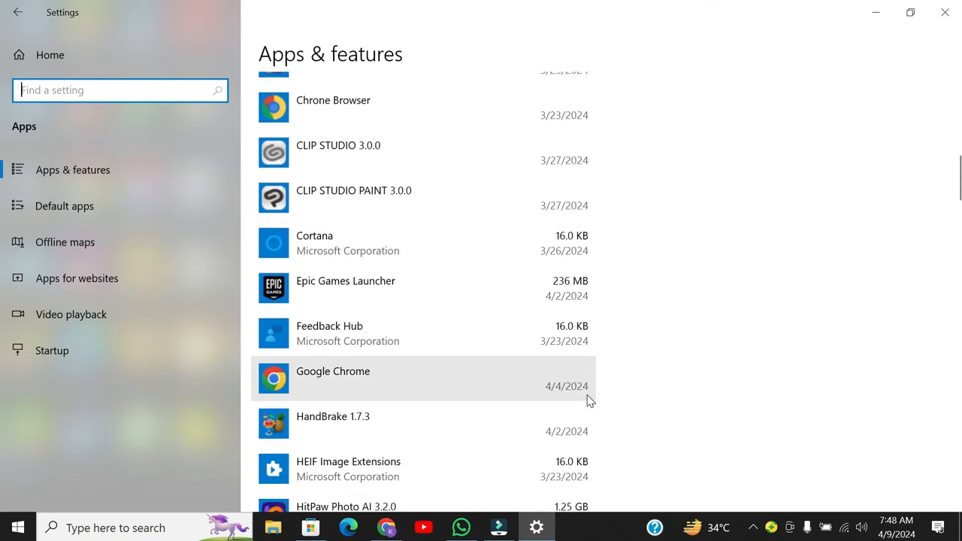
pyautogui.scroll(-3)
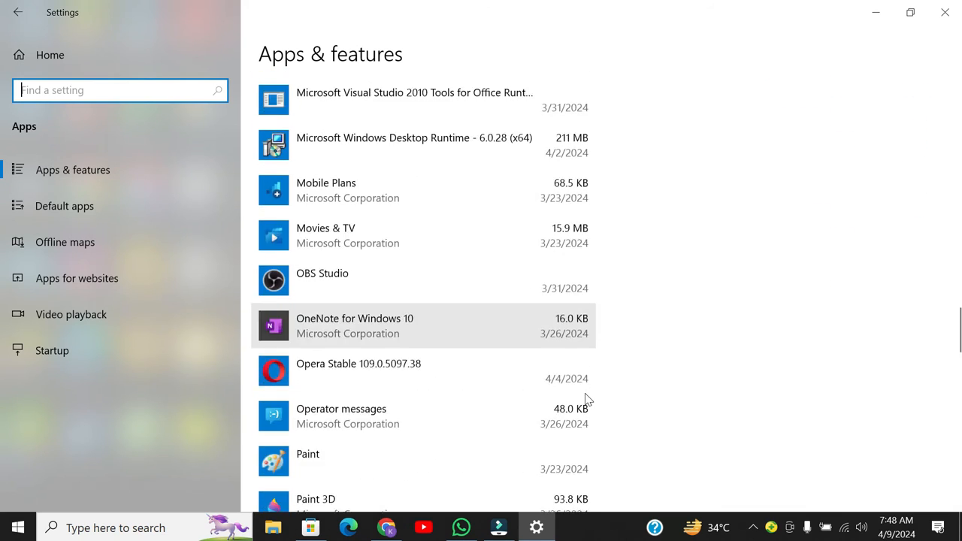
pyautogui.scroll(-3)
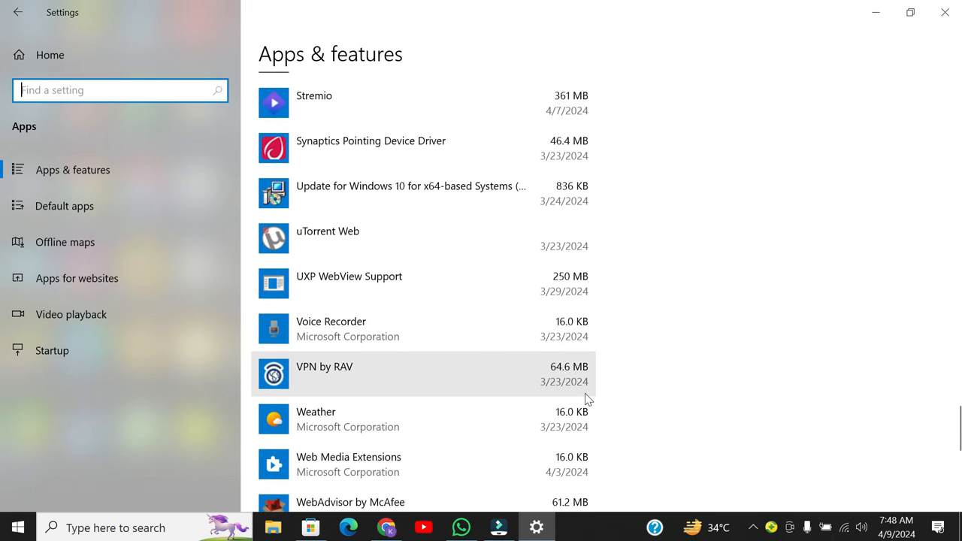
pyautogui.scroll(-3)
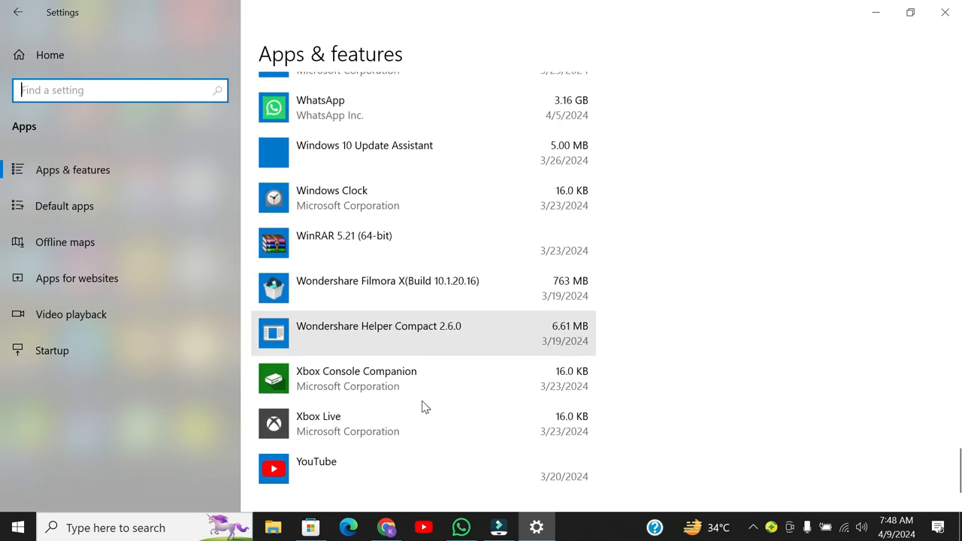
pyautogui.scroll(3)
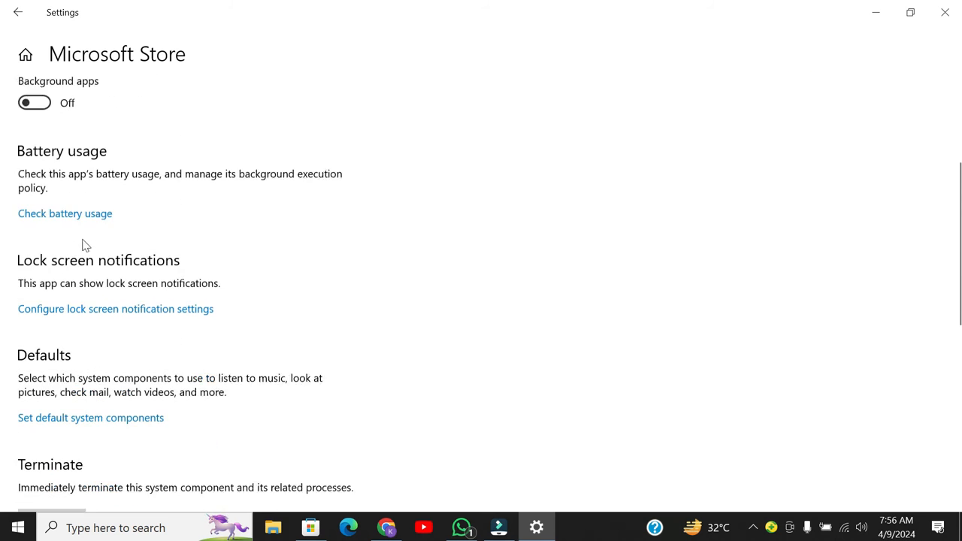
# Step: Start the Microsoft Store app reset that deletes its data from Advanced options
pyautogui.scroll(-3)
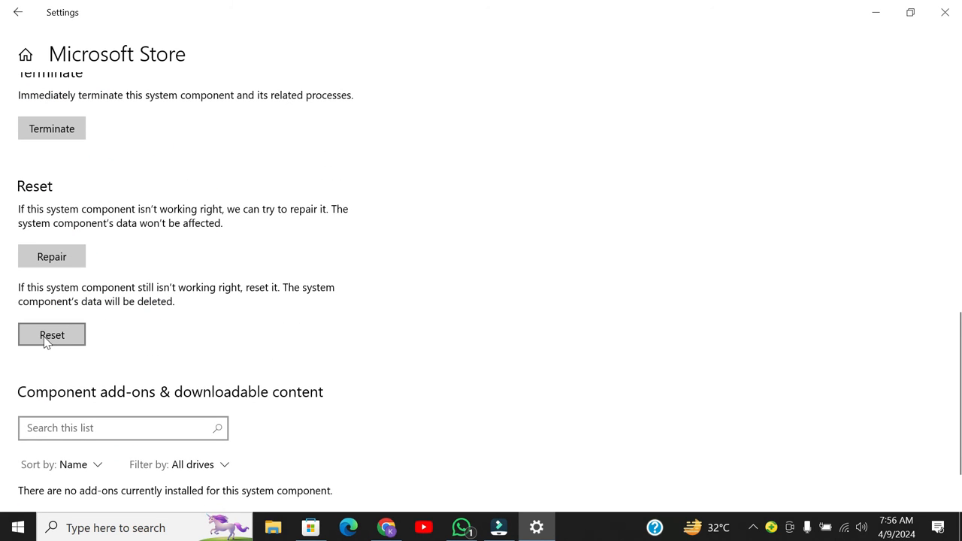
pyautogui.click(52, 334)
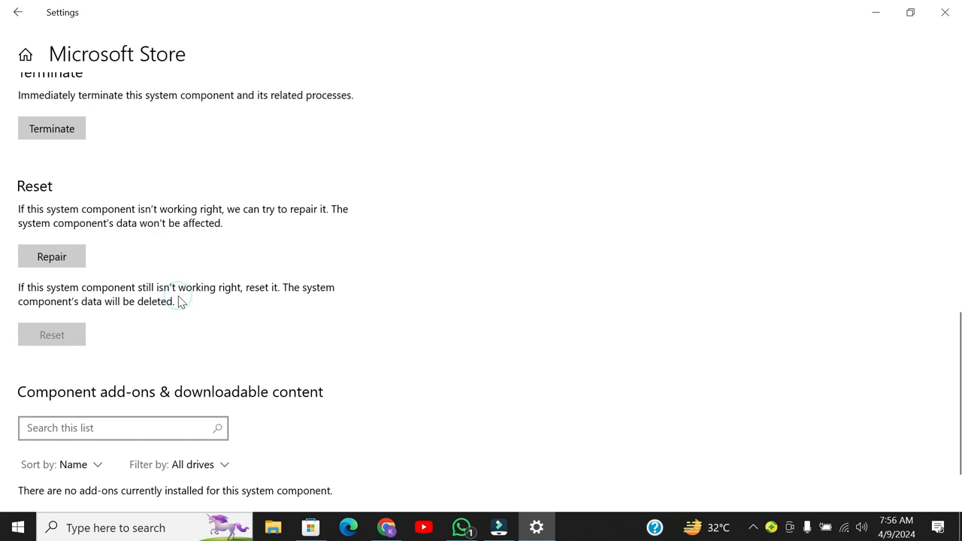
pyautogui.moveTo(75, 311)
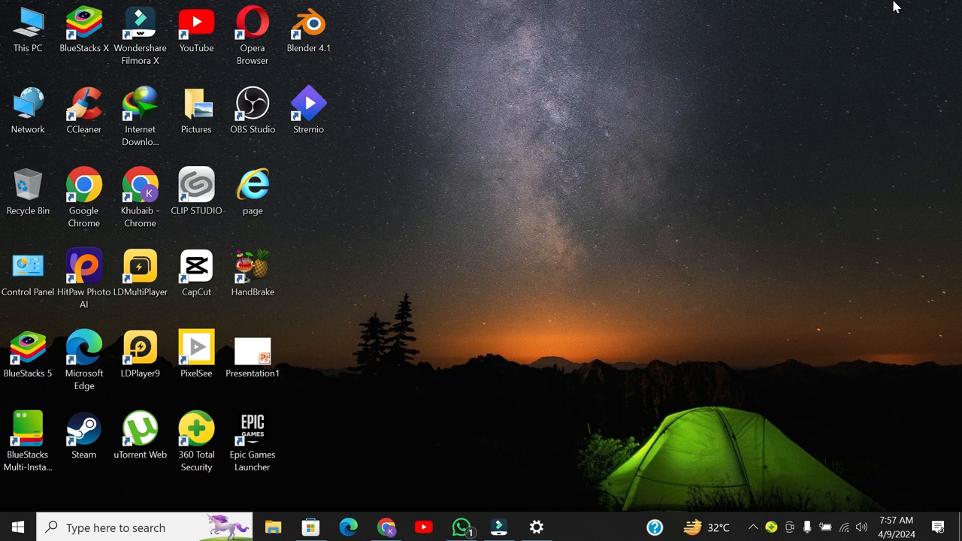
pyautogui.moveTo(3, 248)
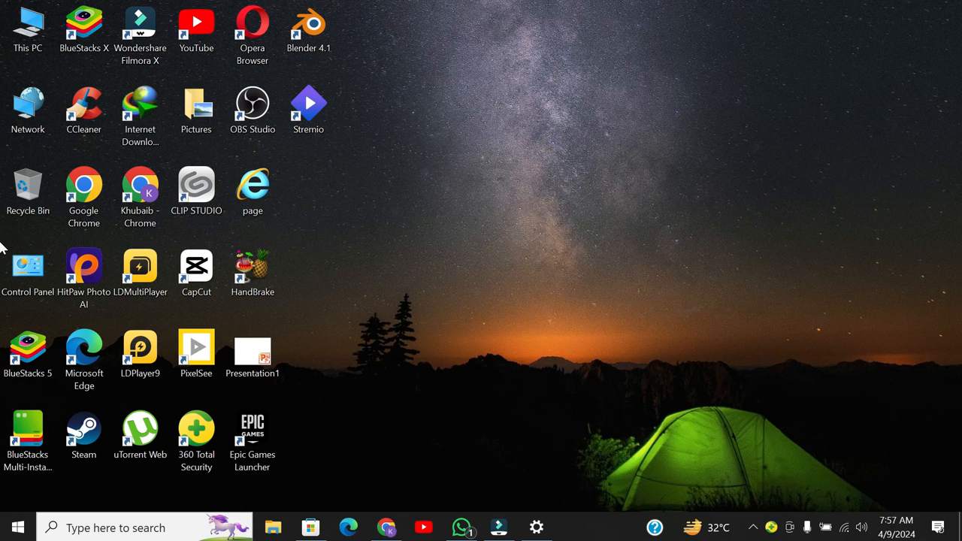